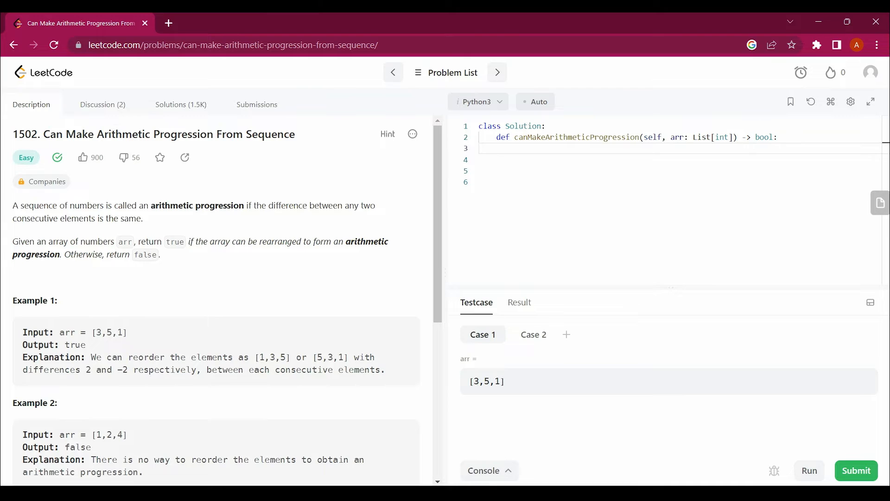
# Step: Write the first example-sequence comment # 1,3,5,7,9,11 under the function definition
pyautogui.doubleClick(121, 332)
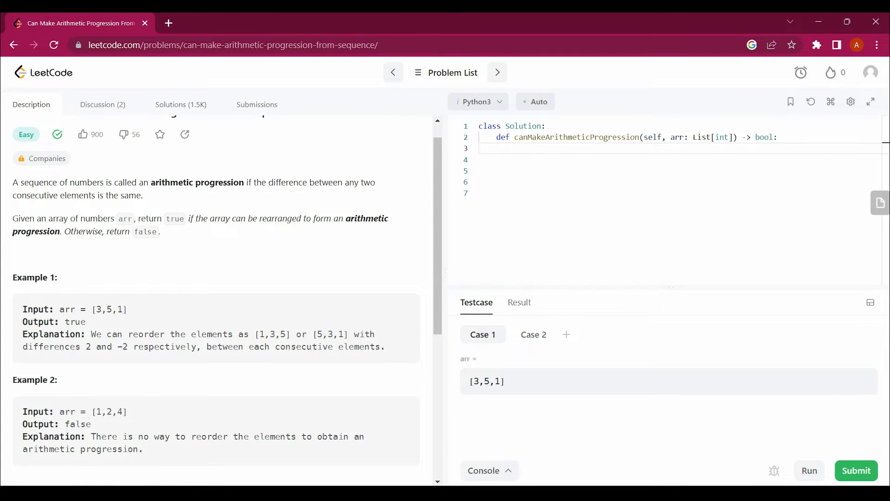
pyautogui.write('#')
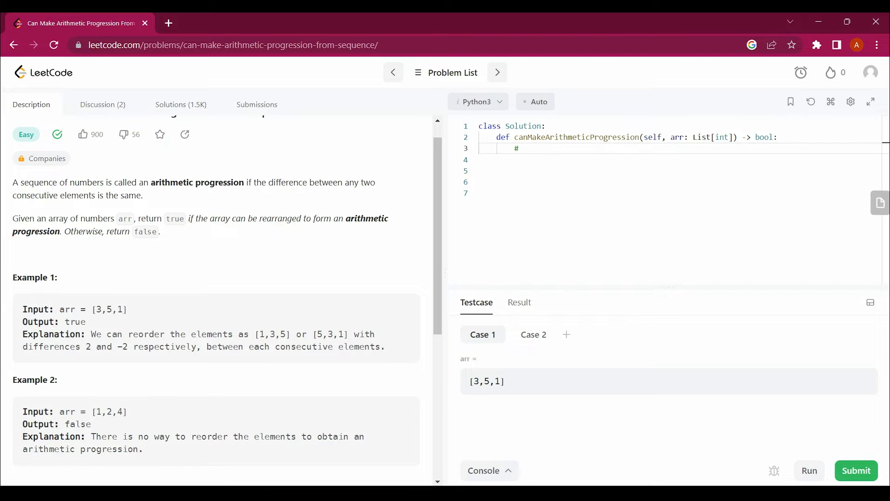
pyautogui.write('1,')
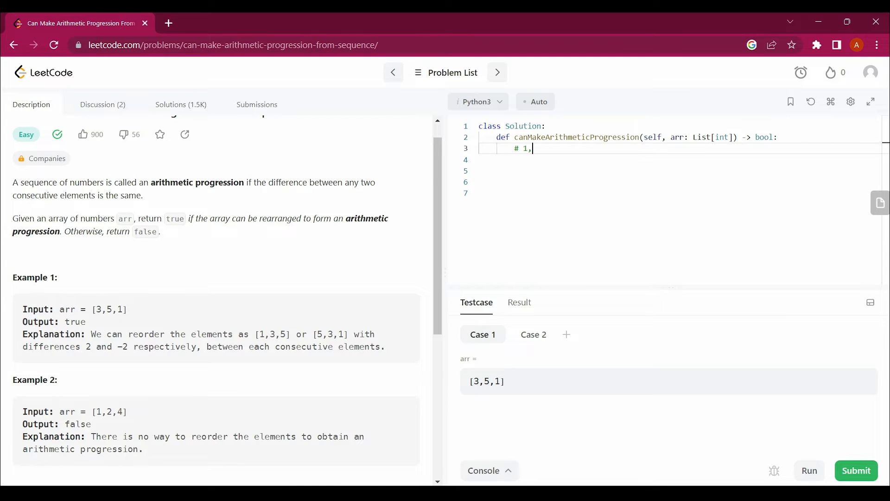
pyautogui.write('3,')
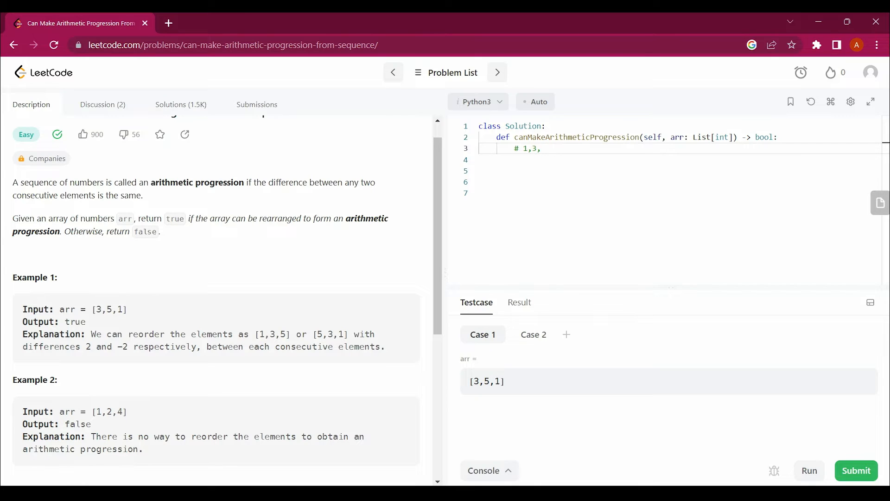
pyautogui.write('5')
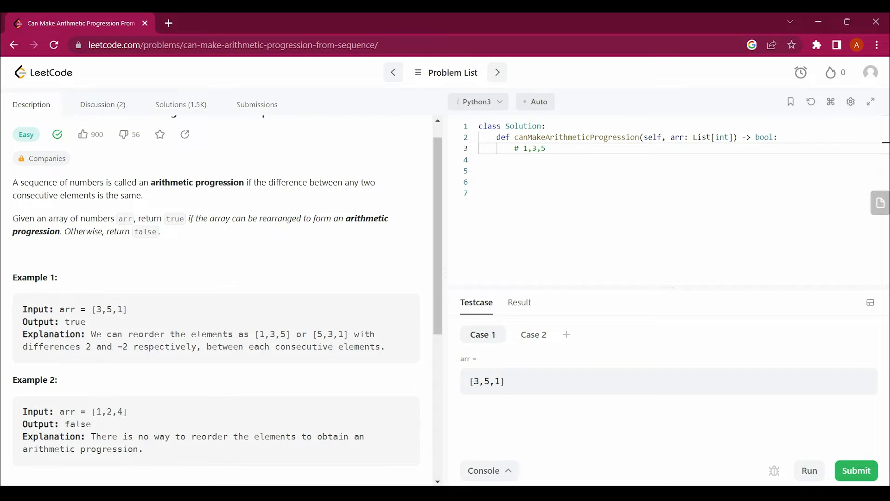
pyautogui.doubleClick(537, 148)
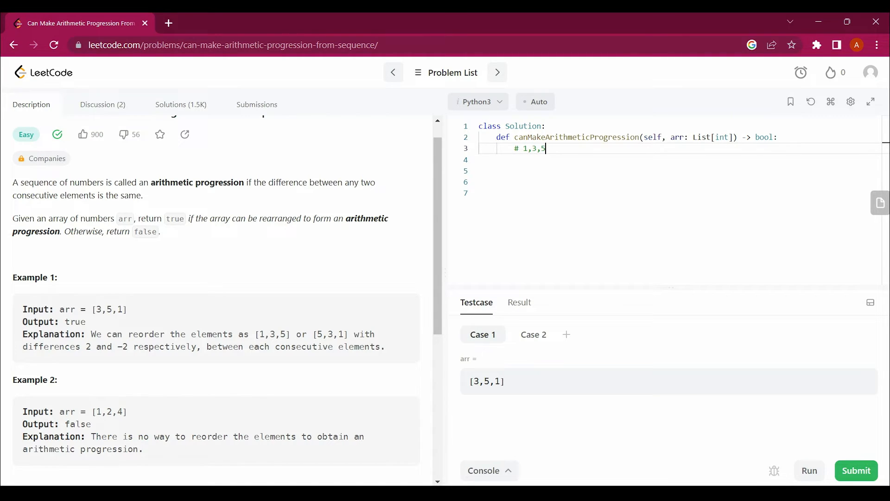
pyautogui.write(',7,')
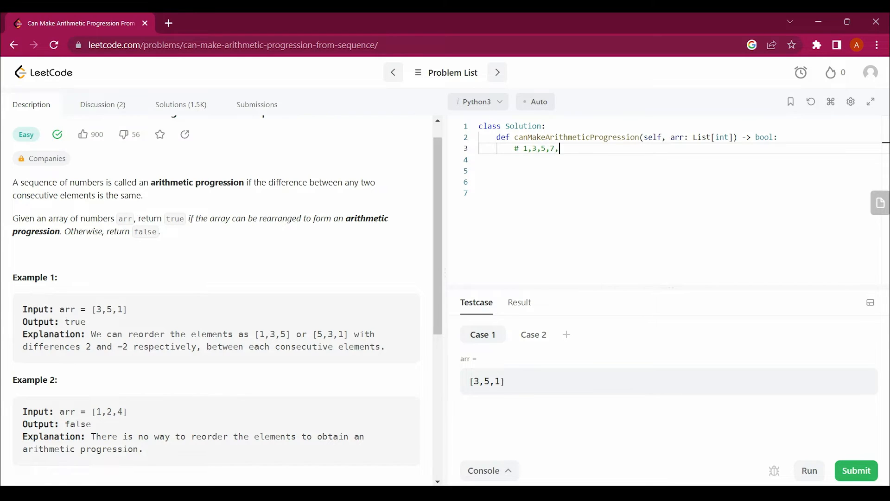
pyautogui.write('9,')
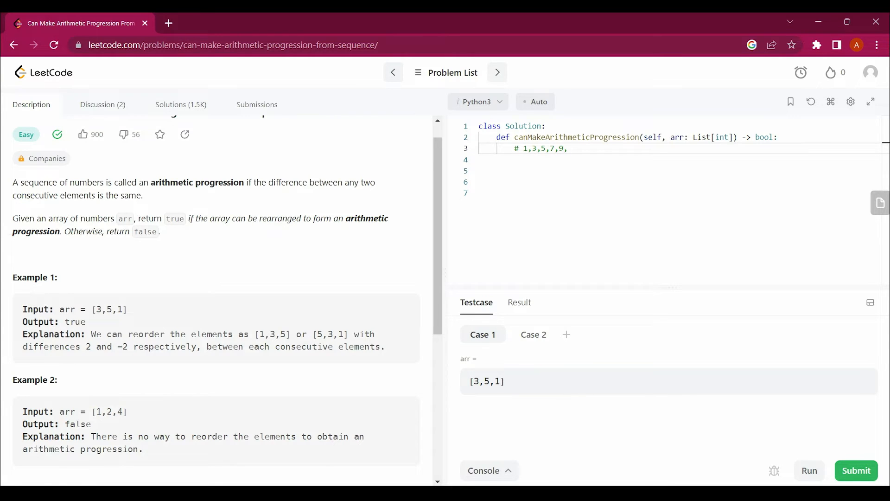
pyautogui.write('11...')
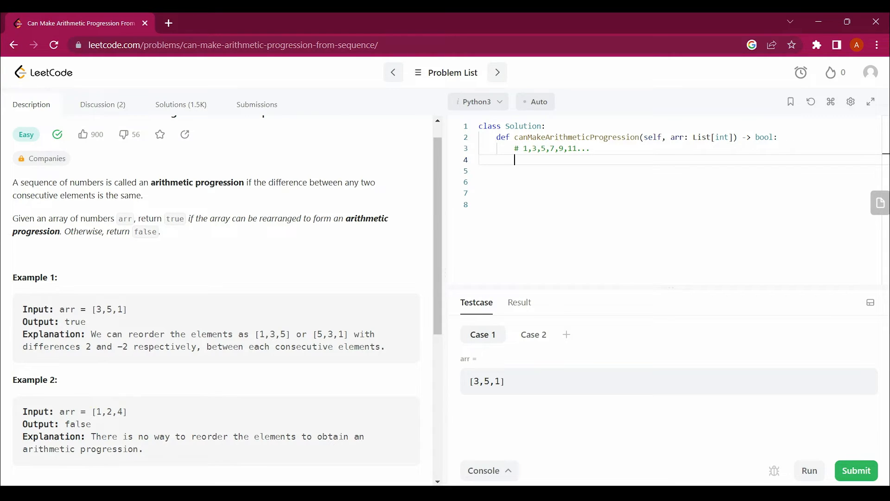
# Step: Add two more comment lines with sequences 1,2,3,4,5,6 and 1,5,6,7..
pyautogui.write('# 1')
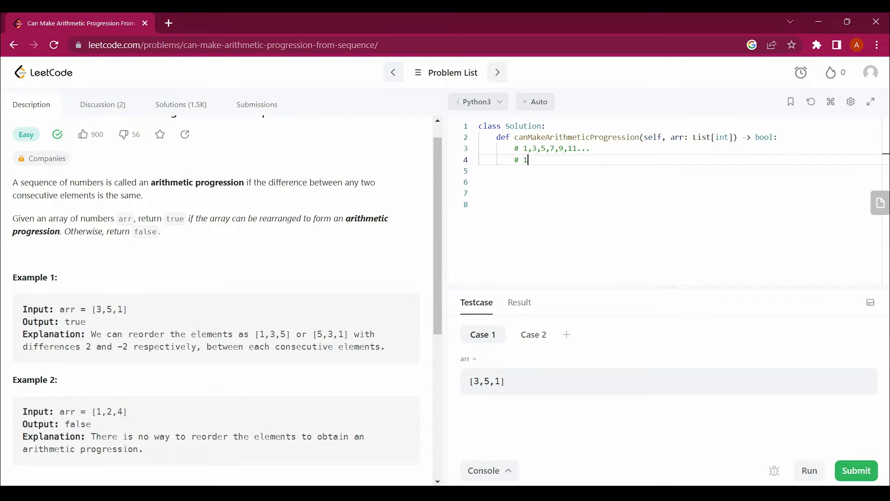
pyautogui.write(',2,3,4,')
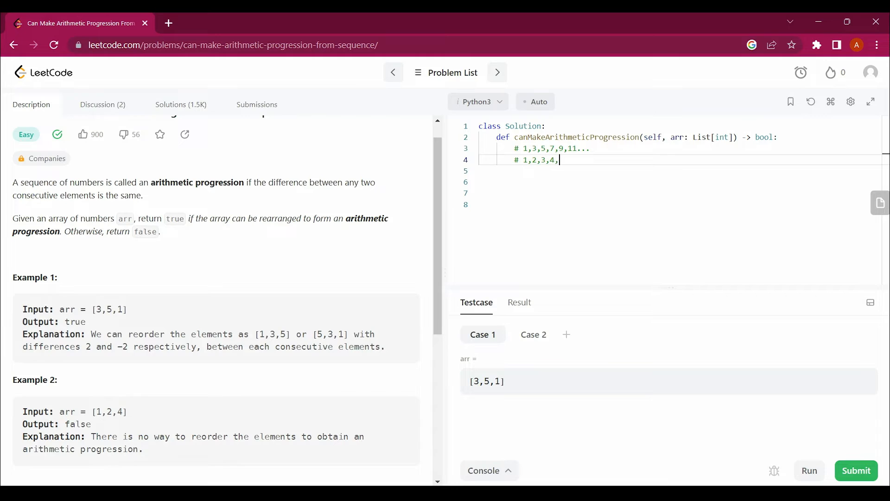
pyautogui.write('5,6/')
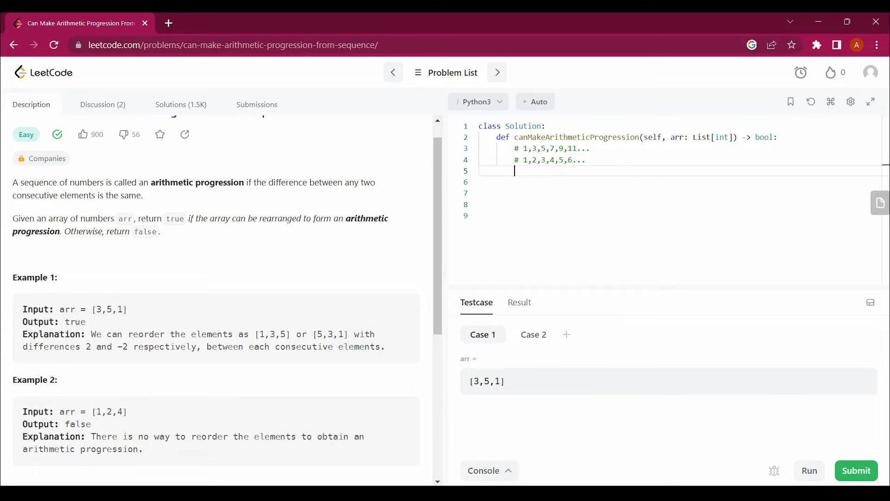
pyautogui.write('#1')
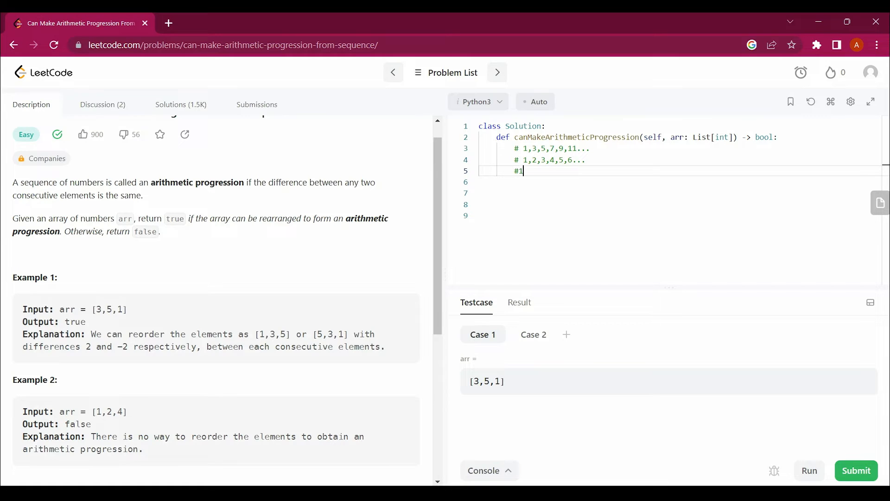
pyautogui.write(',5')
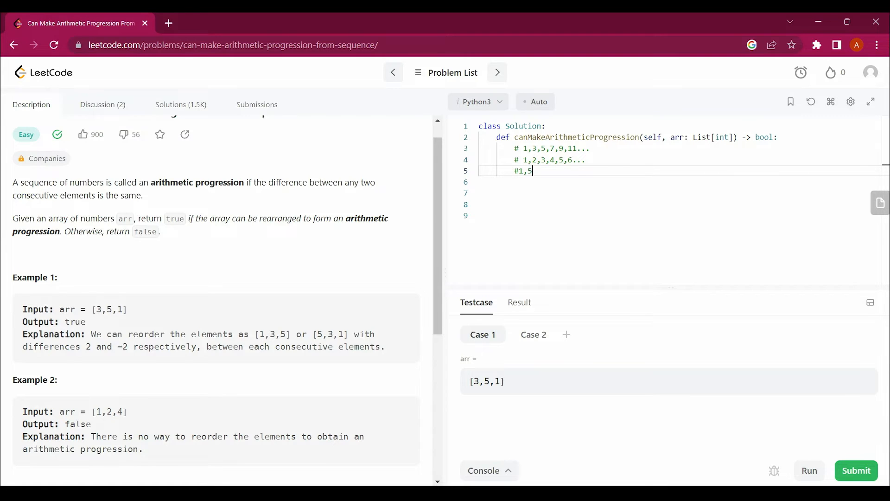
pyautogui.write('6,')
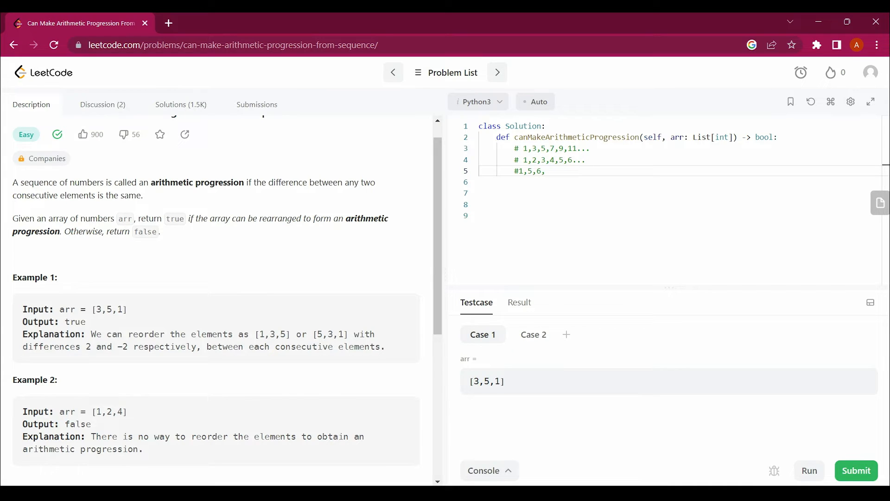
pyautogui.write('7')
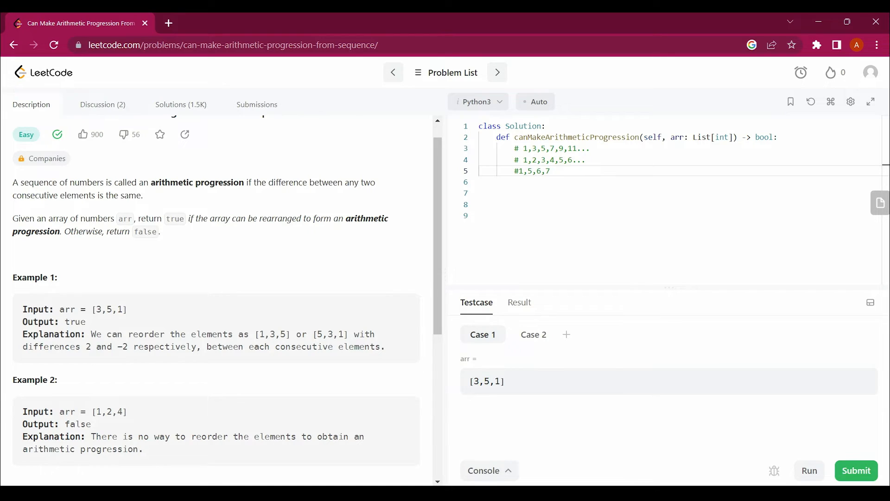
pyautogui.write('...')
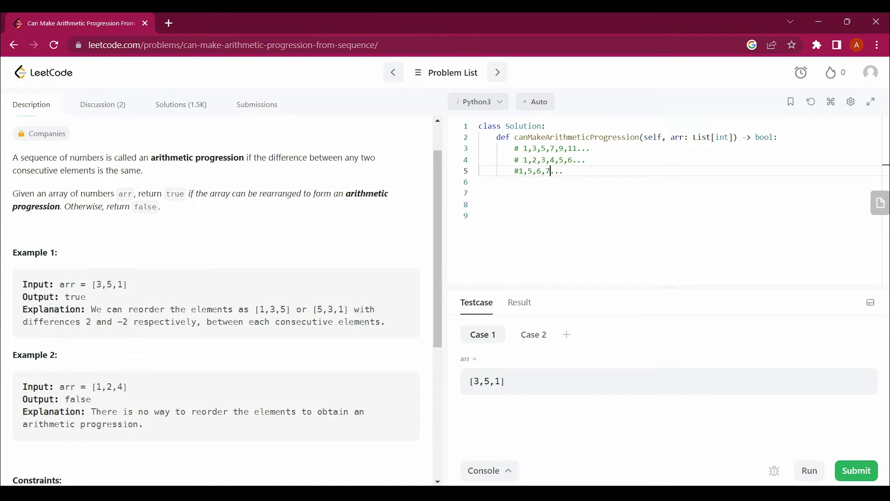
# Step: Write arr.sort() as the first solution line below the comments
pyautogui.scroll(-3)
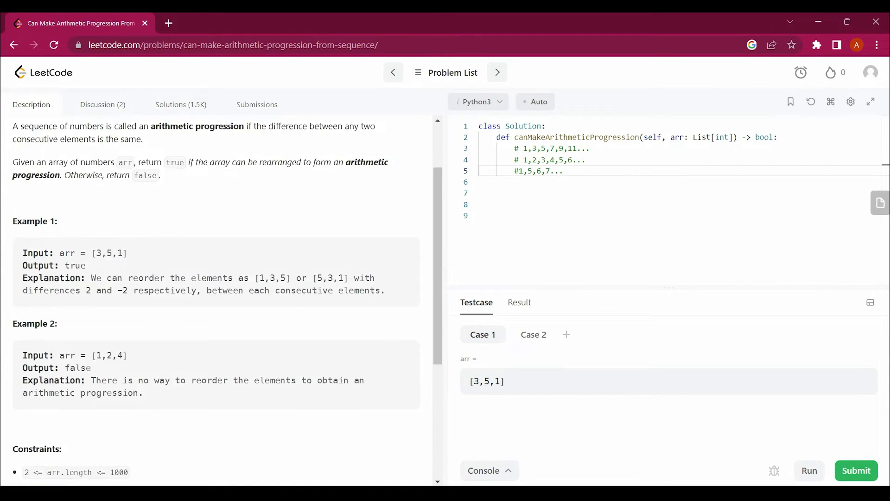
pyautogui.scroll(-3)
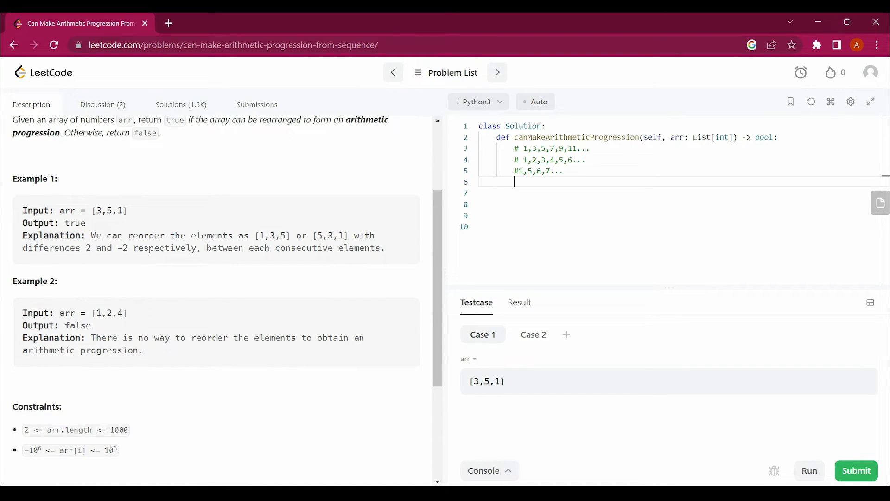
pyautogui.write('ar')
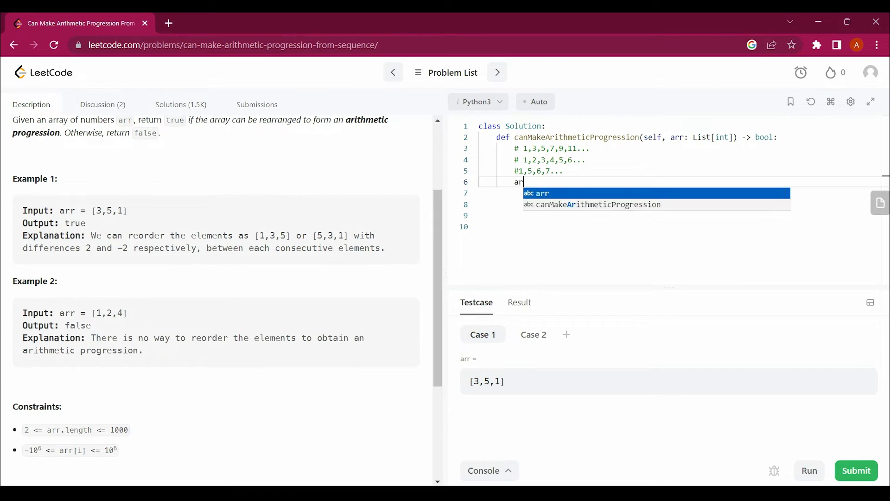
pyautogui.write('r.sor')
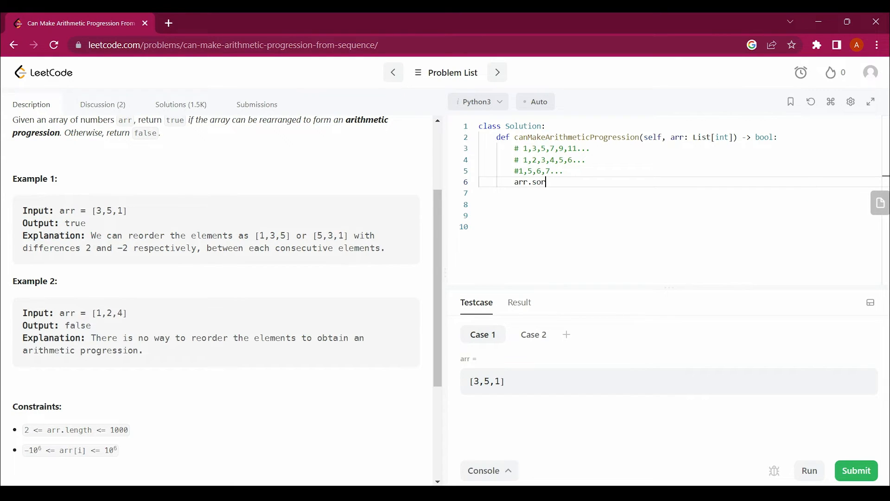
pyautogui.write('t()')
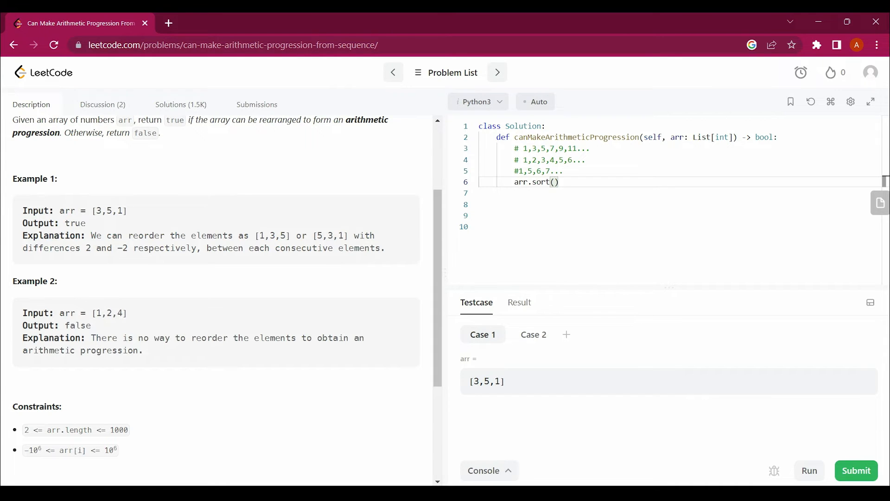
# Step: Glance at Example 1 input 3,5,1, then start a new line after arr.sort()
pyautogui.doubleClick(108, 211)
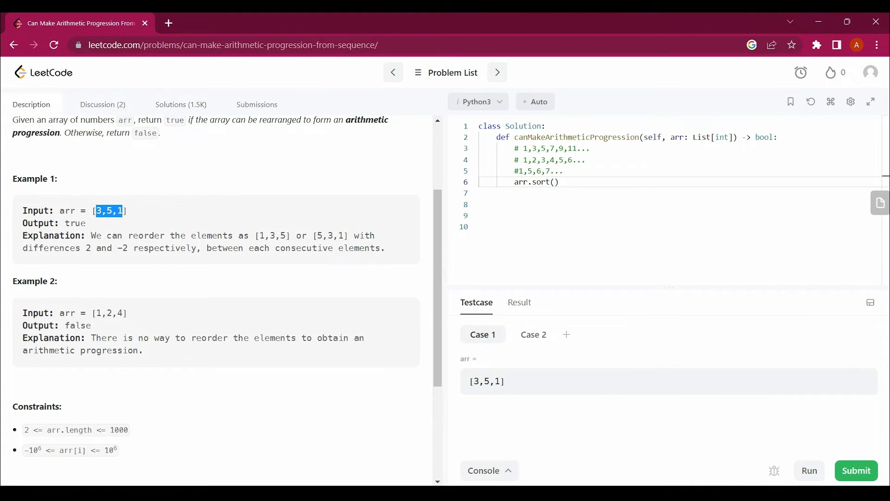
pyautogui.scroll(3)
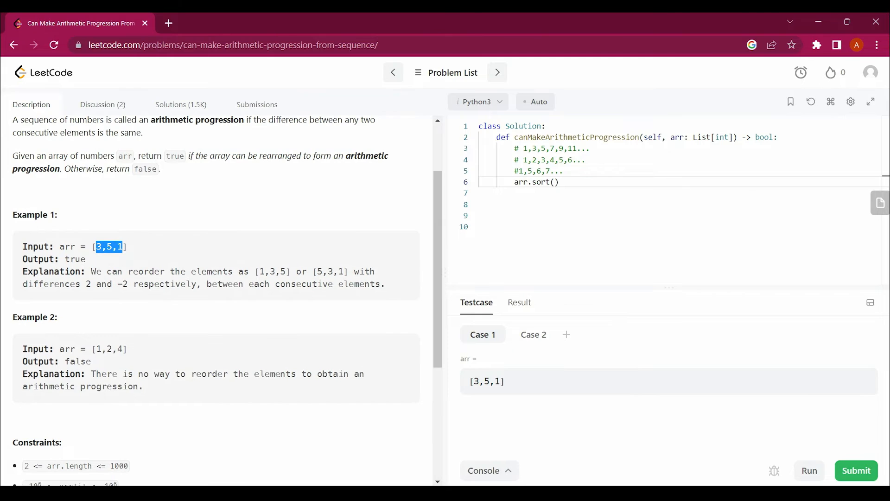
pyautogui.click(553, 182)
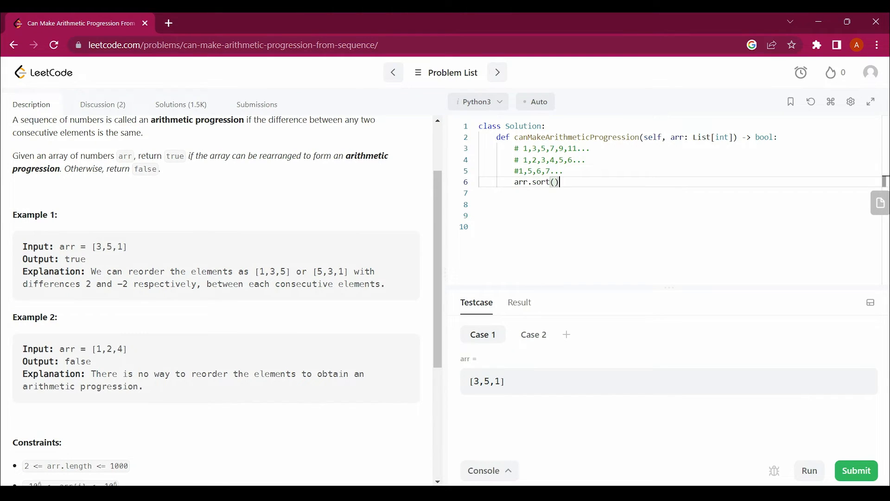
pyautogui.press('Enter')
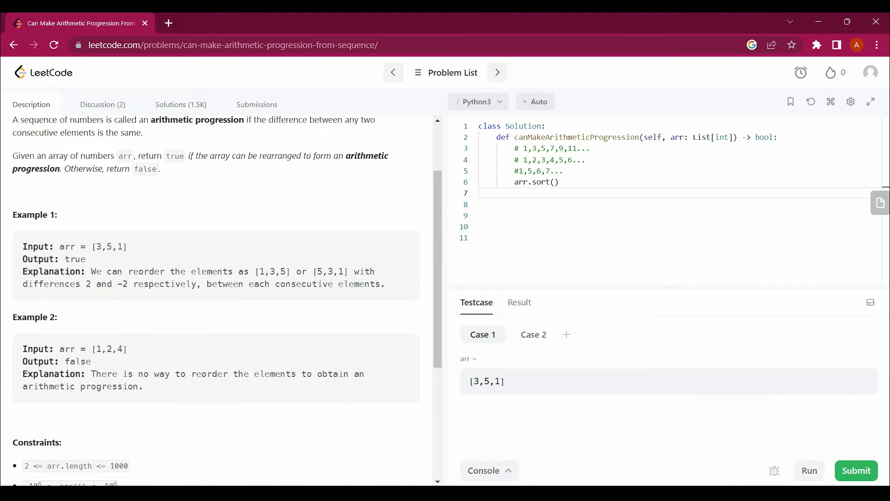
# Step: Compute the common difference d = arr[1]-arr[0] after sorting
pyautogui.write('d')
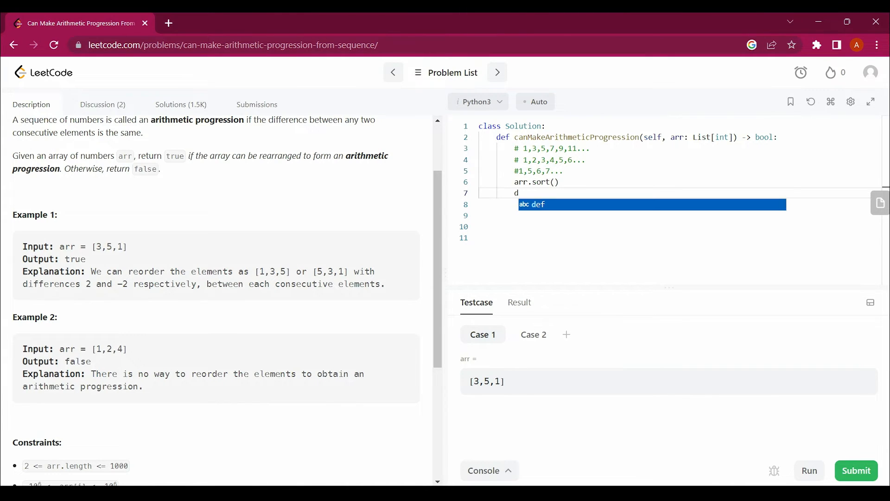
pyautogui.write('=')
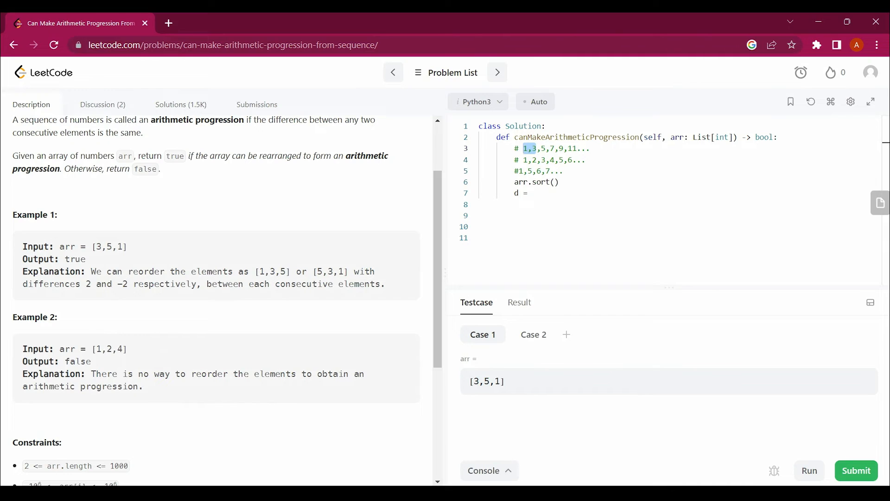
pyautogui.write('arr[')
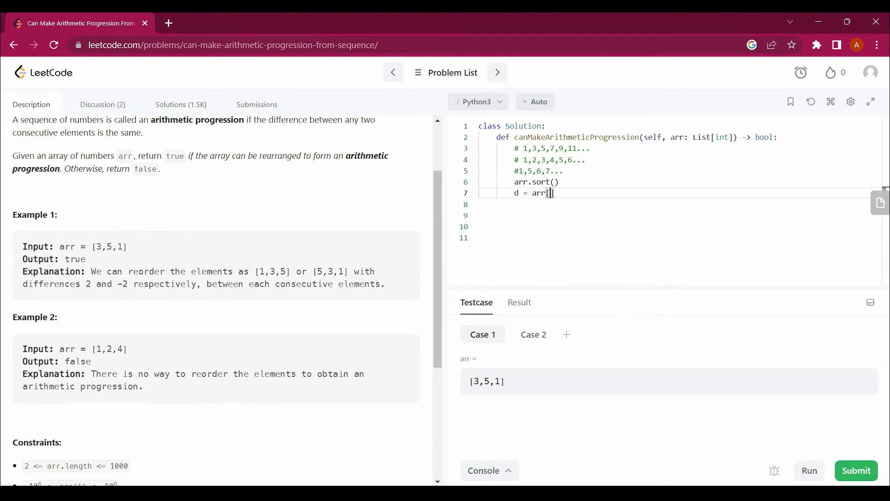
pyautogui.write('1]-arr[]')
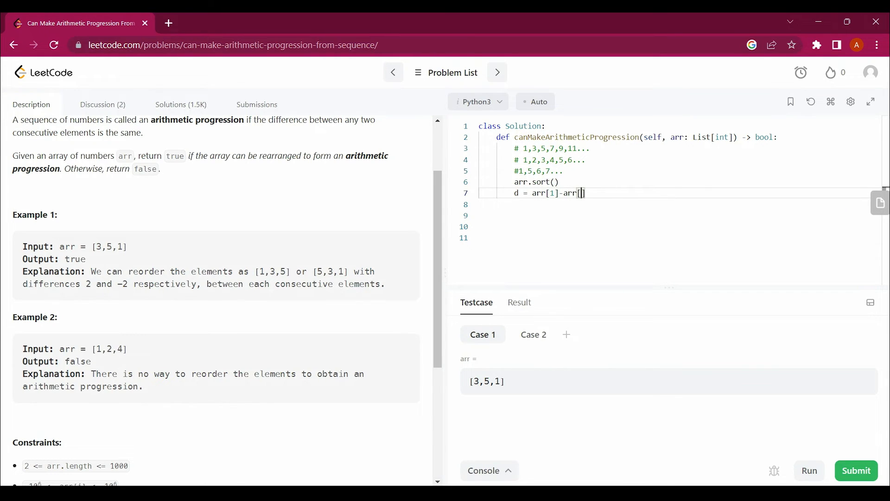
pyautogui.write('0')
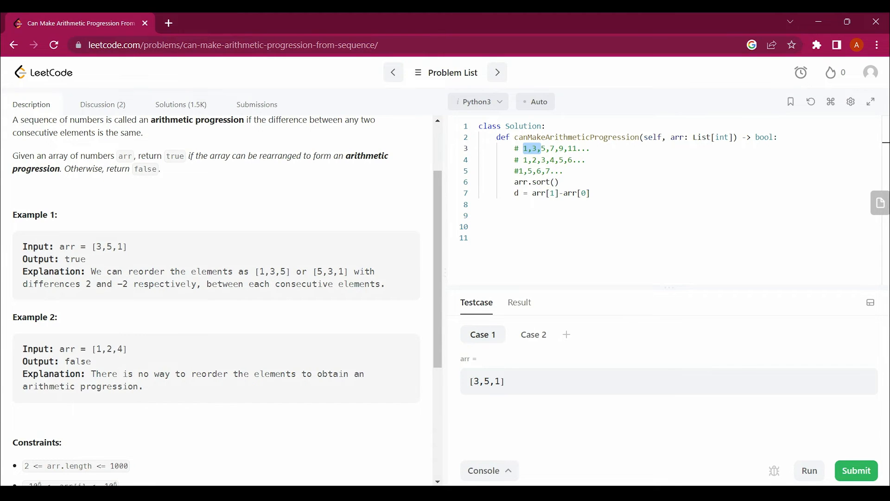
# Step: Annotate the example-sequence comments with their common differences 2 and 4
pyautogui.click(589, 149)
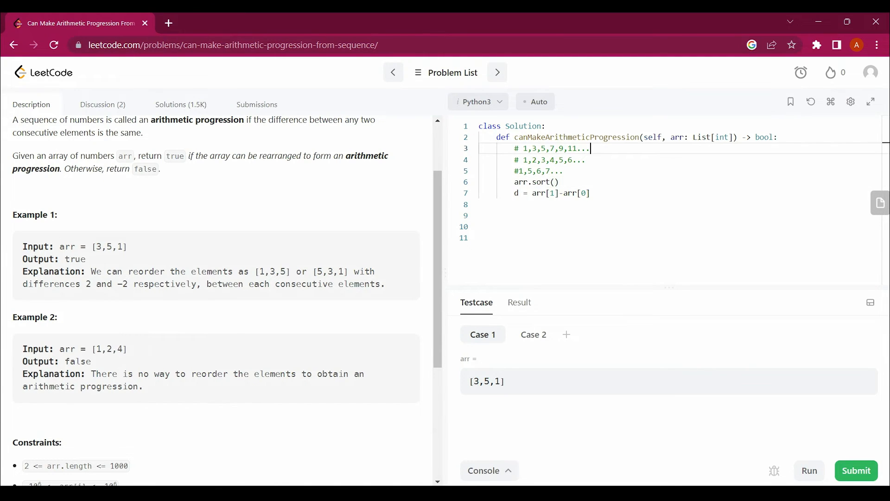
pyautogui.press('BackSpace')
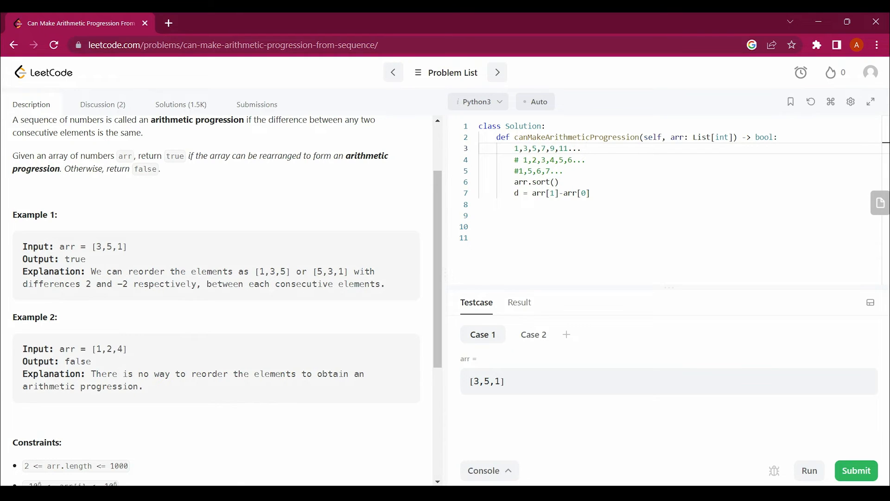
pyautogui.write('2')
pyautogui.click(681, 160)
pyautogui.write(' 1')
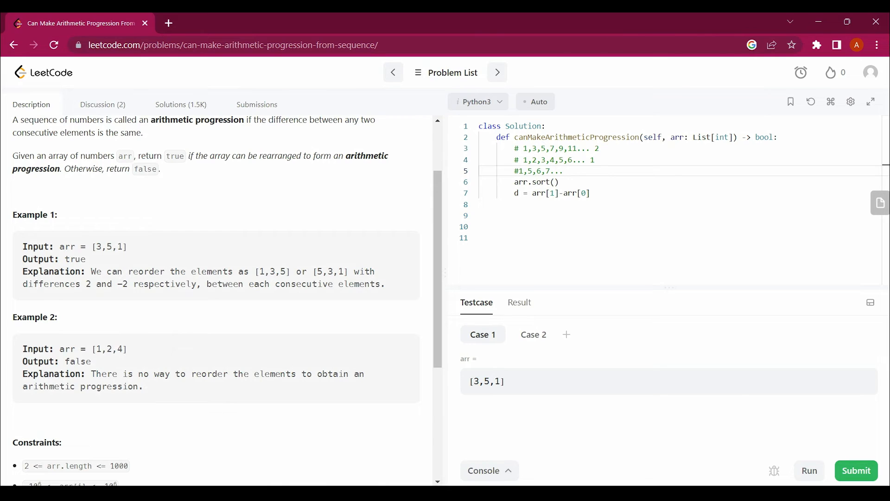
pyautogui.write('4')
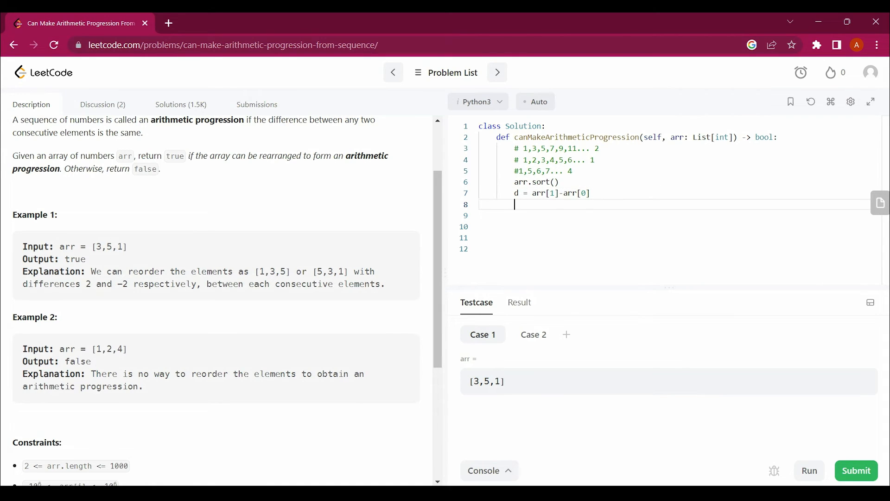
# Step: Add a loop for i in range(len(arr)) over the sorted array
pyautogui.write('for i')
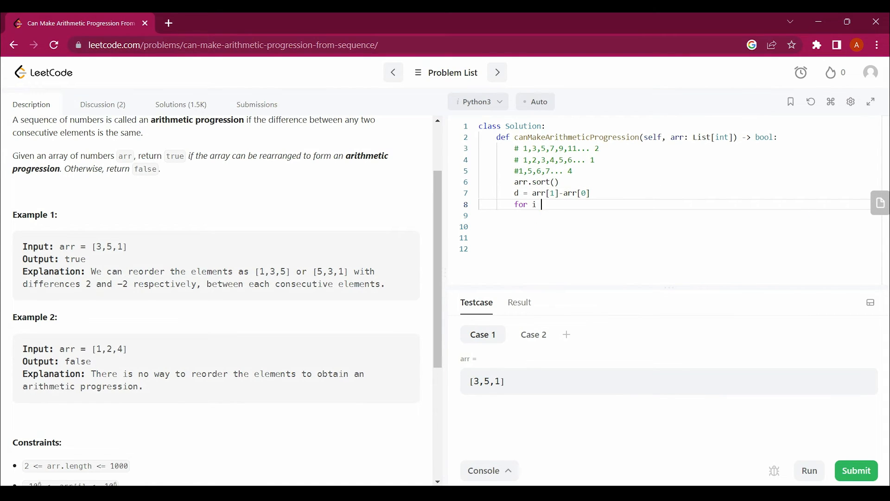
pyautogui.write('in range')
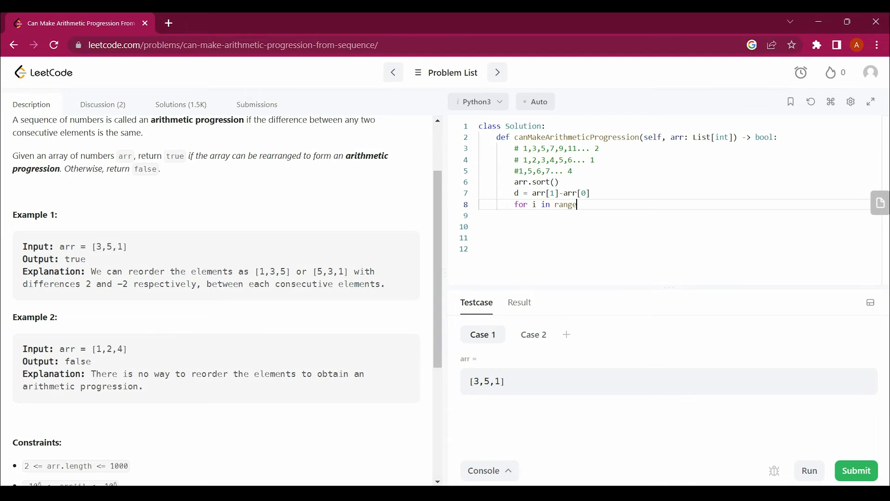
pyautogui.write('(arr')
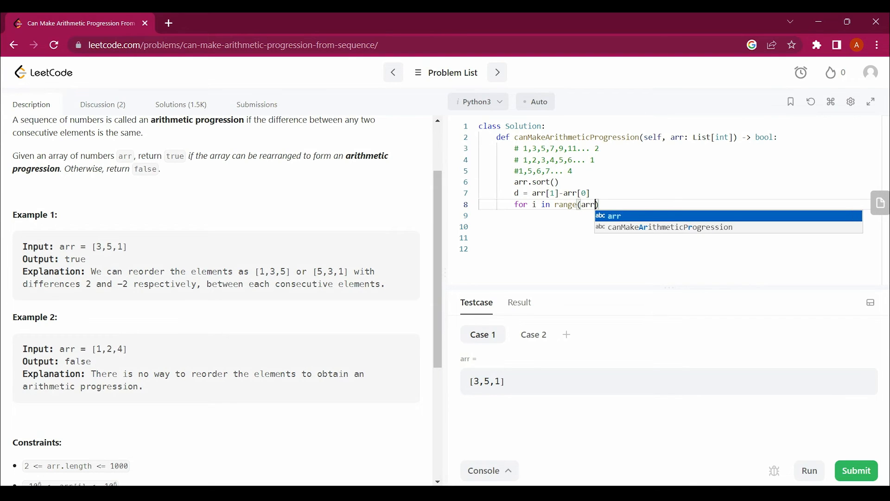
pyautogui.write('len(')
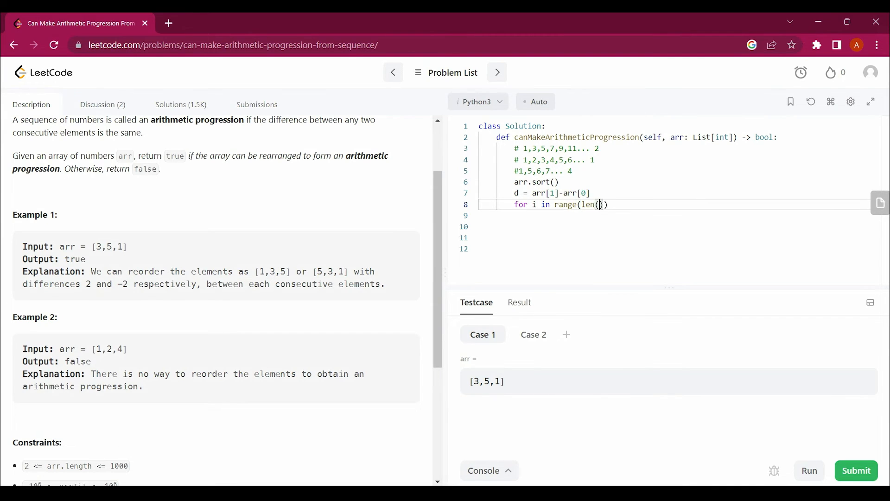
pyautogui.write('arr')
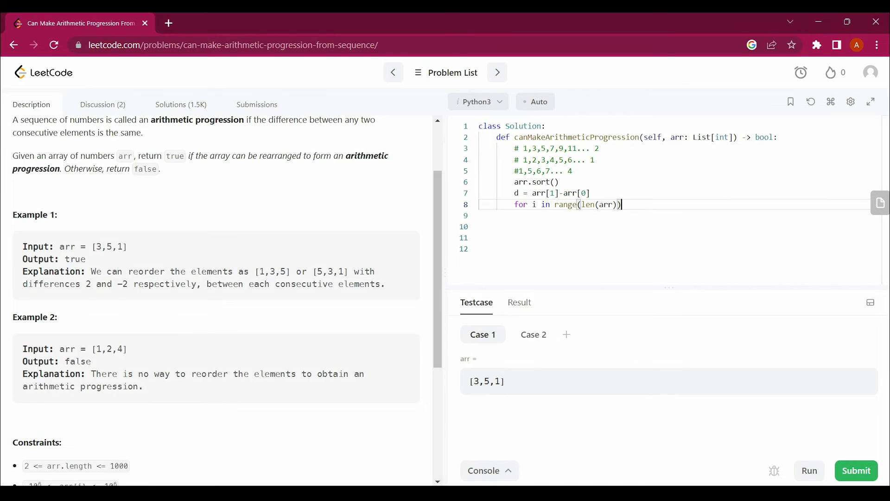
pyautogui.press('Enter')
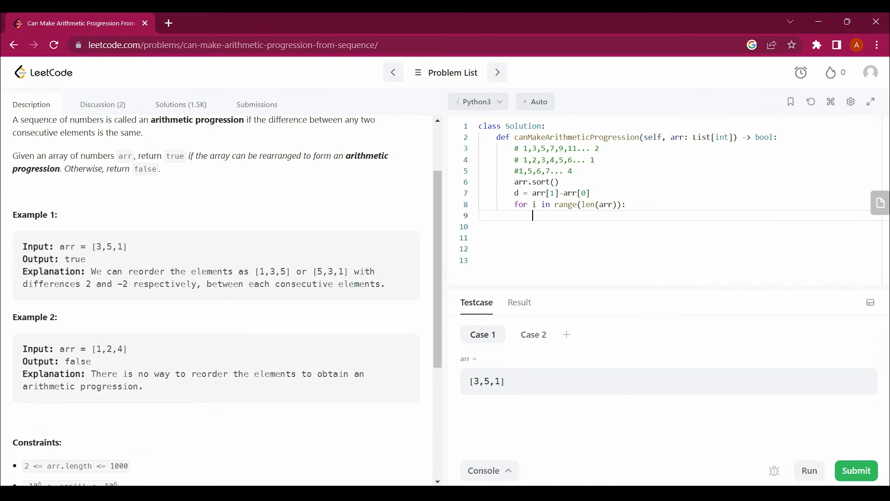
# Step: Inside the loop, write the condition if(arr[i]-arr[i-1]!= comparing consecutive differences
pyautogui.write('a')
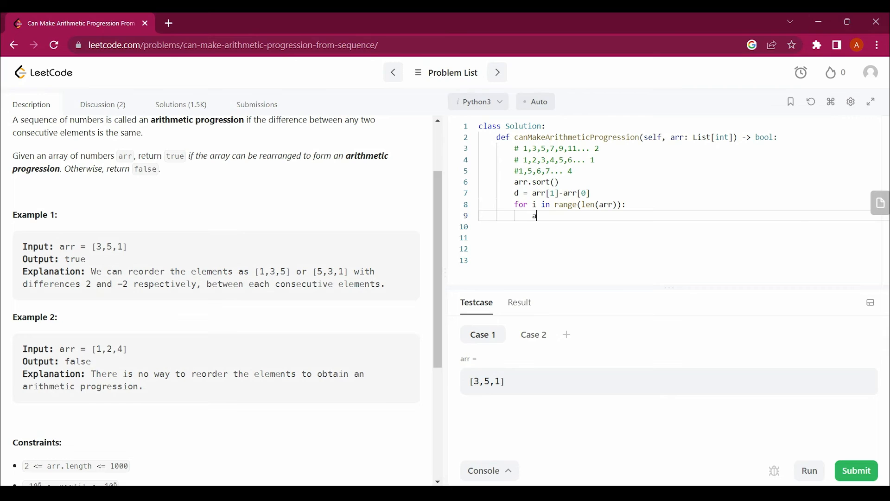
pyautogui.write('if')
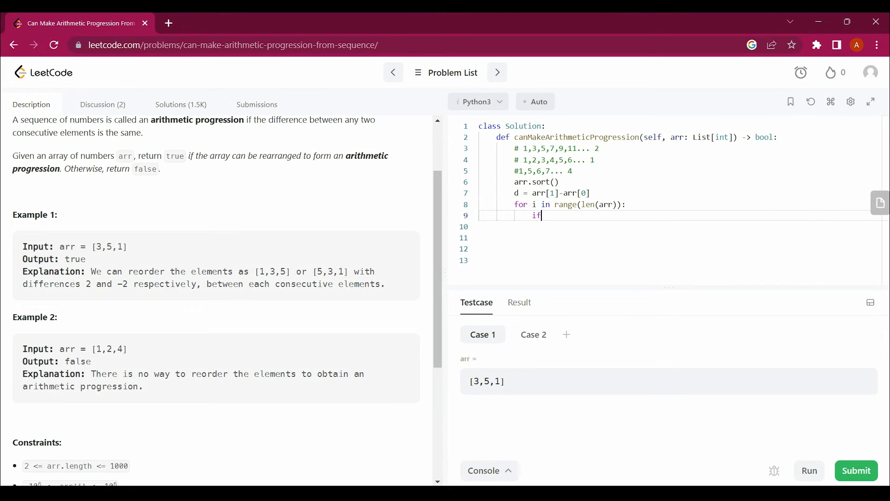
pyautogui.write('(arr[0])')
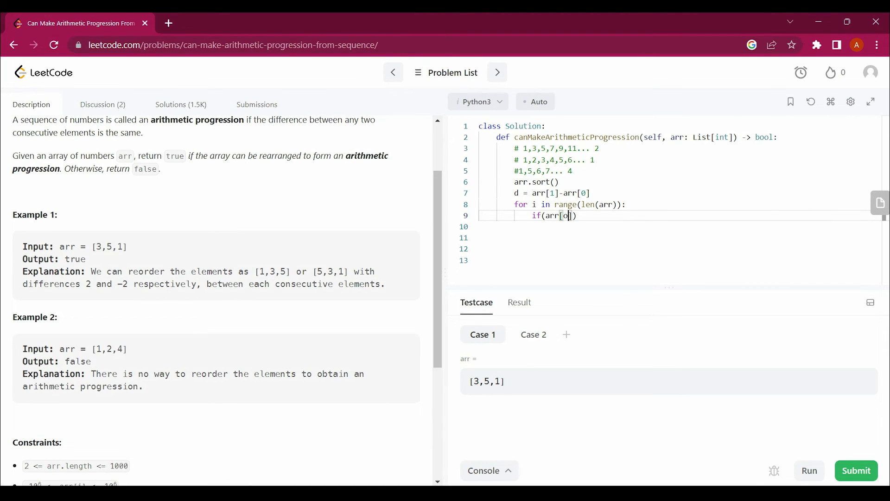
pyautogui.write('i')
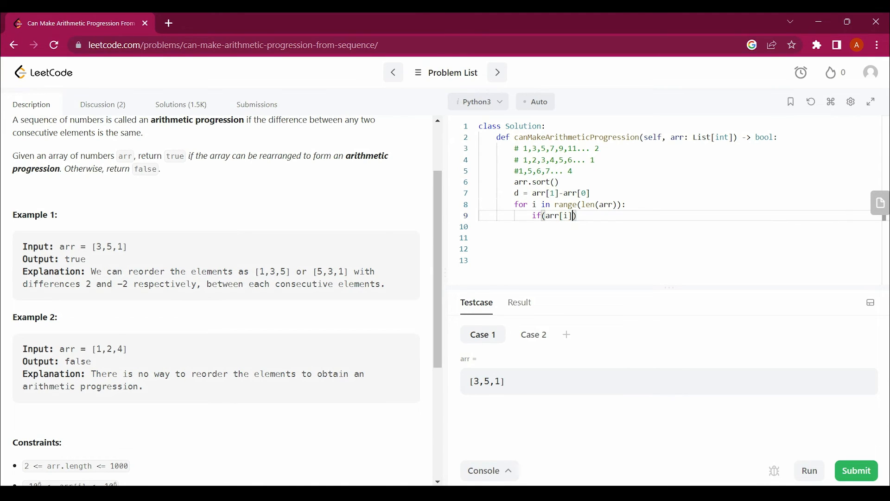
pyautogui.write('-')
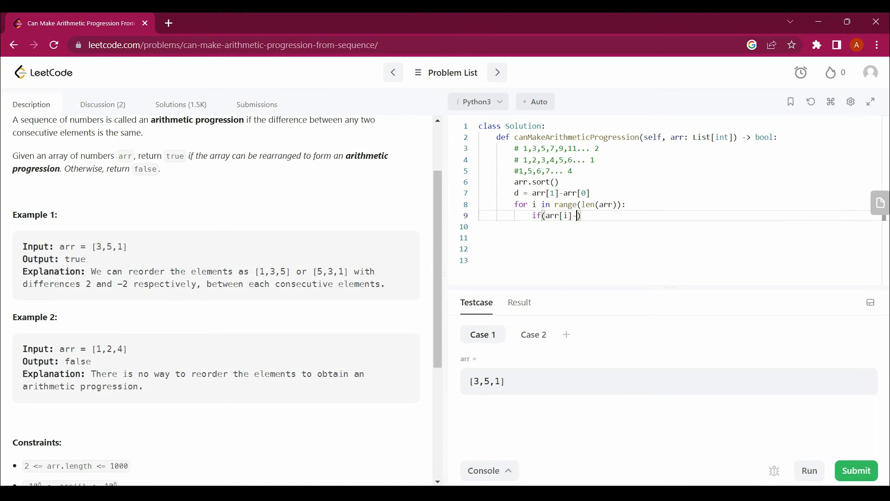
pyautogui.write('arr')
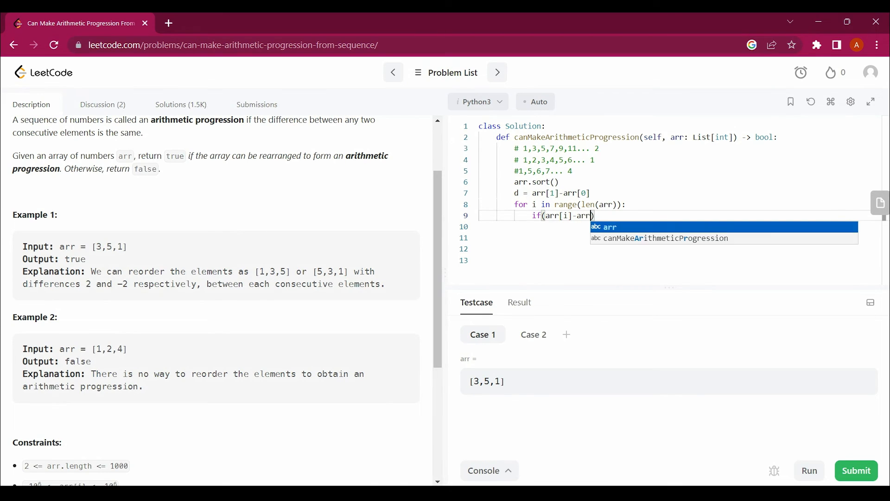
pyautogui.write('[i]')
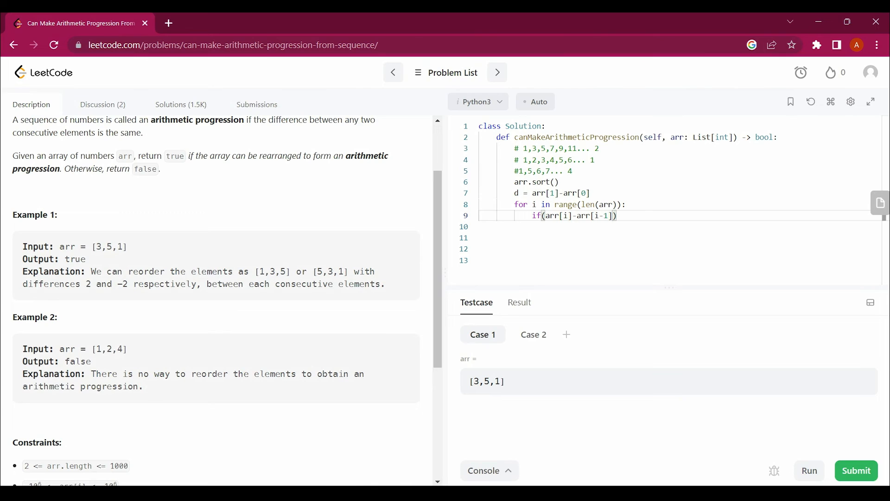
pyautogui.write('!=')
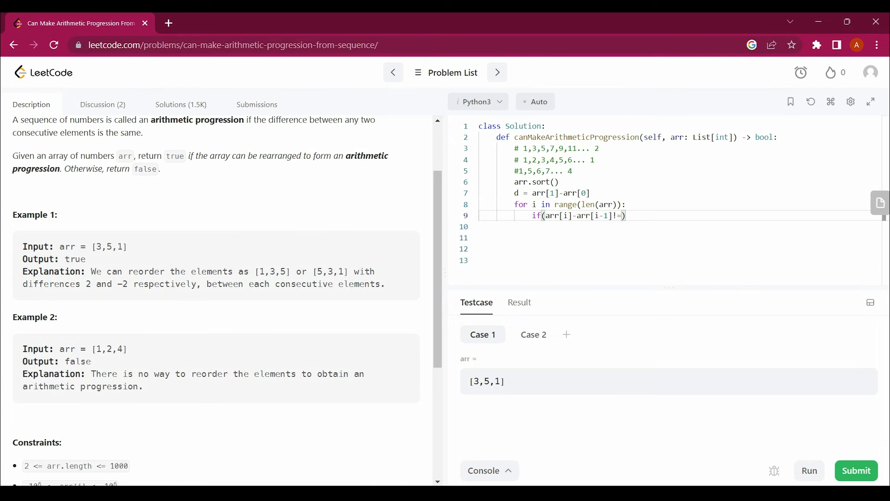
# Step: Finish the condition with !=d): and return False when a consecutive difference mismatches
pyautogui.write('d):')
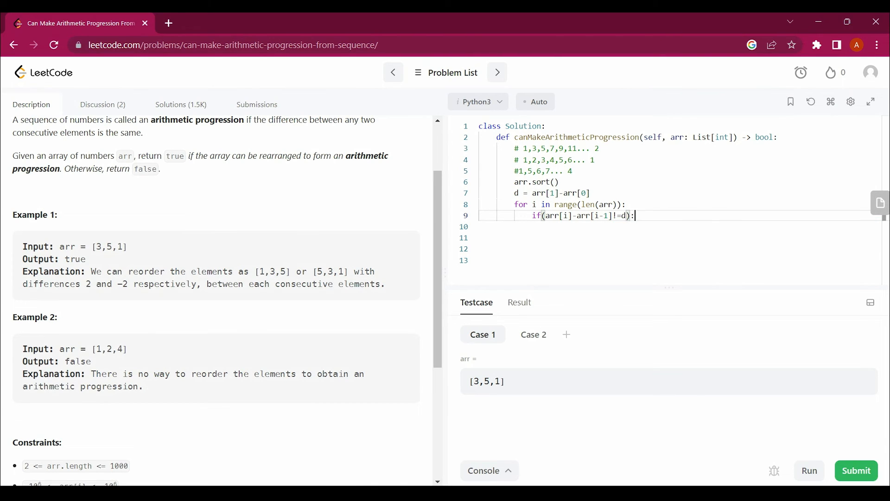
pyautogui.press('Return')
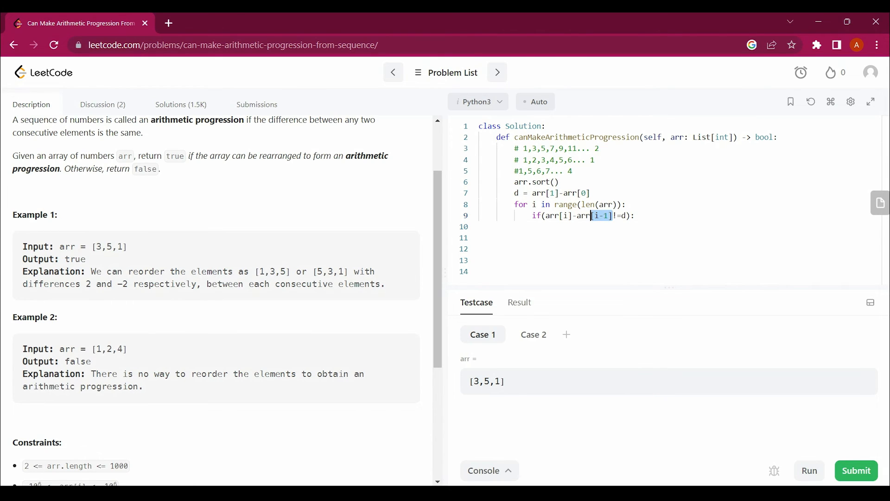
pyautogui.click(559, 148)
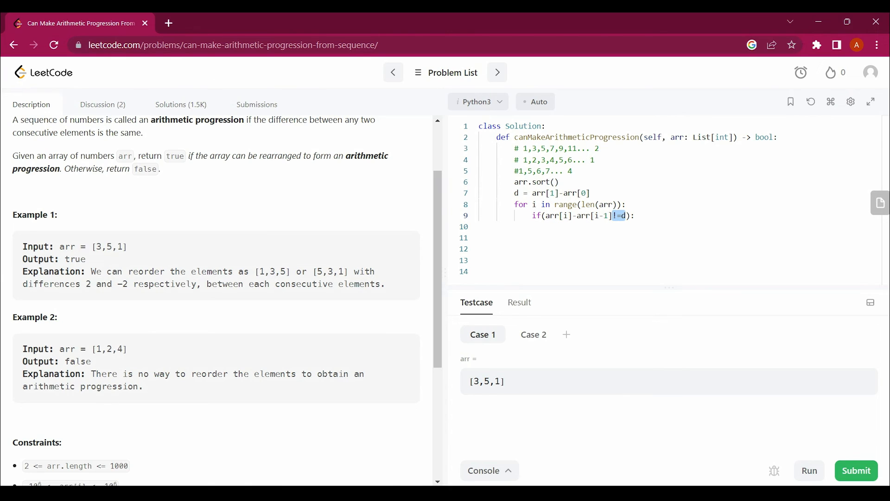
pyautogui.write('retutn')
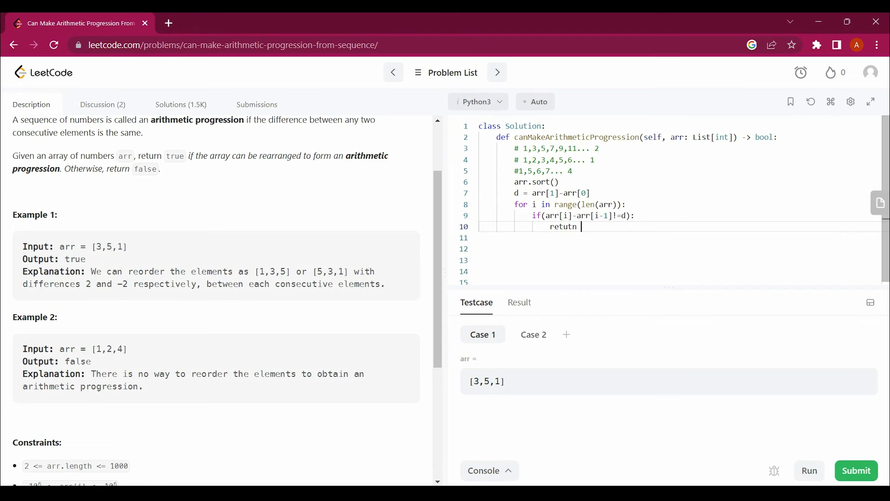
pyautogui.write('return')
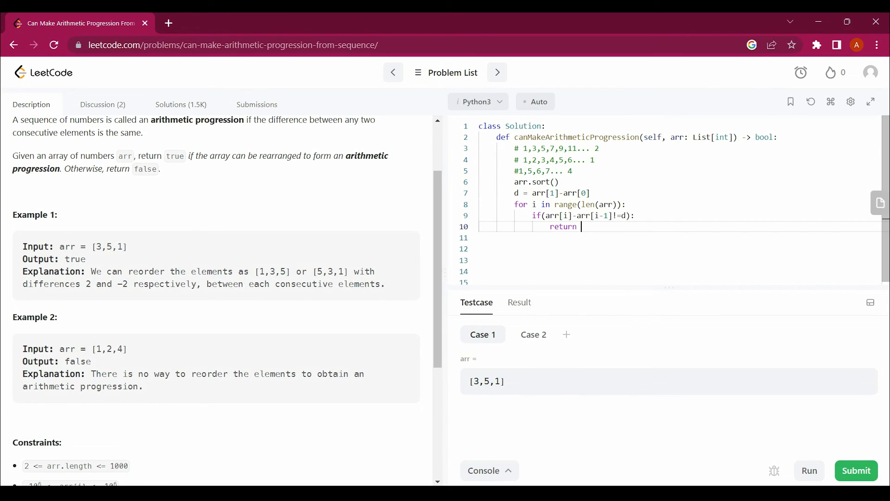
pyautogui.write('Fals')
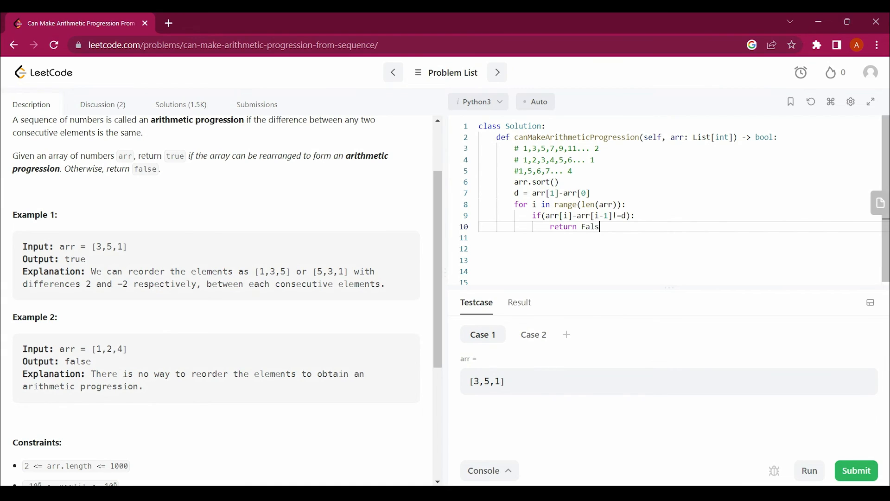
pyautogui.press('enter')
pyautogui.write('return True')
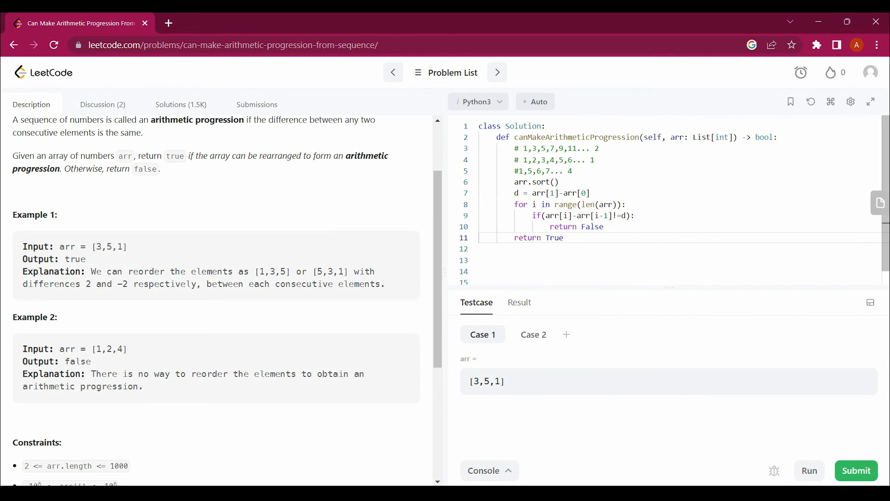
# Step: Run the solution on the sample cases to see false for [3,5,1]
pyautogui.doubleClick(571, 148)
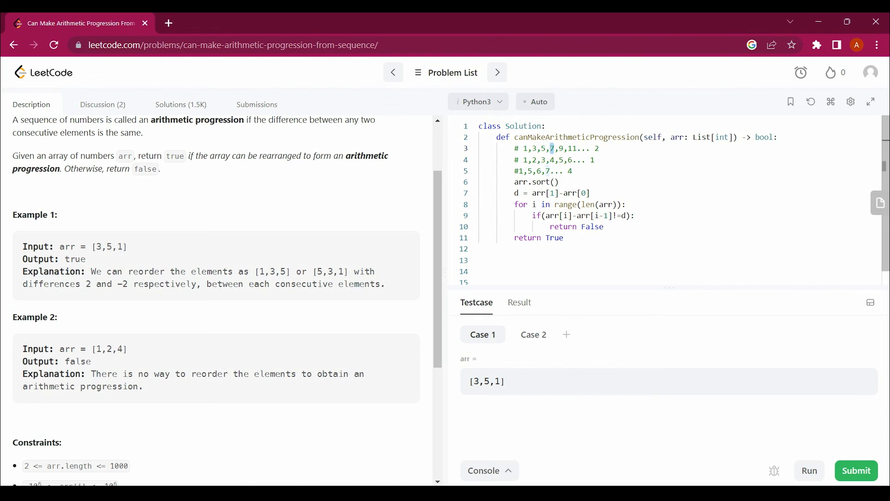
pyautogui.doubleClick(575, 227)
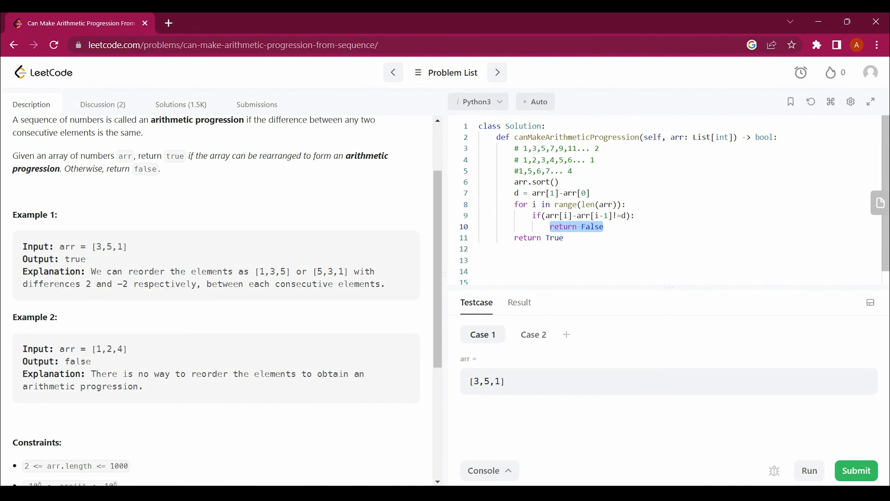
pyautogui.click(595, 149)
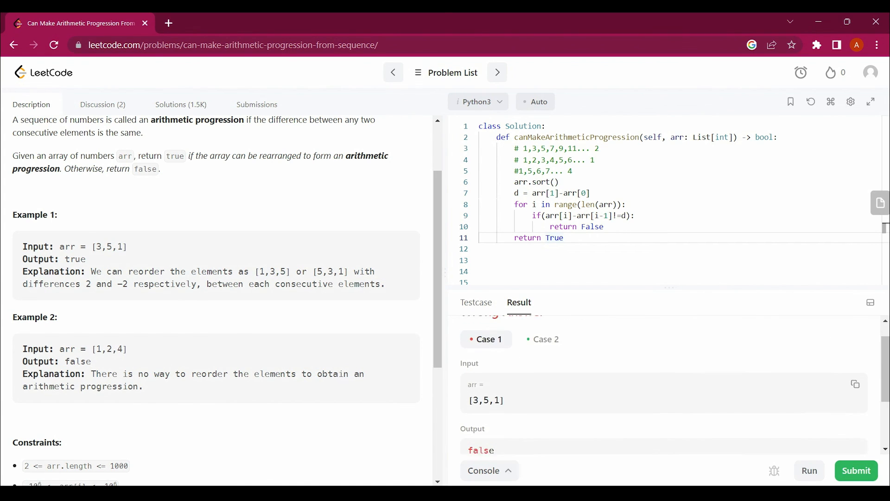
# Step: After the Wrong Answer, change the loop to range(2, len(arr))
pyautogui.scroll(-3)
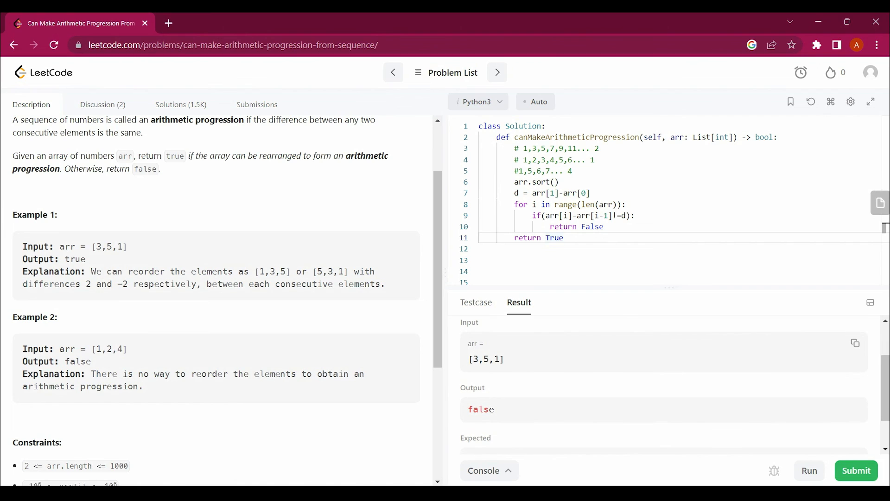
pyautogui.click(855, 470)
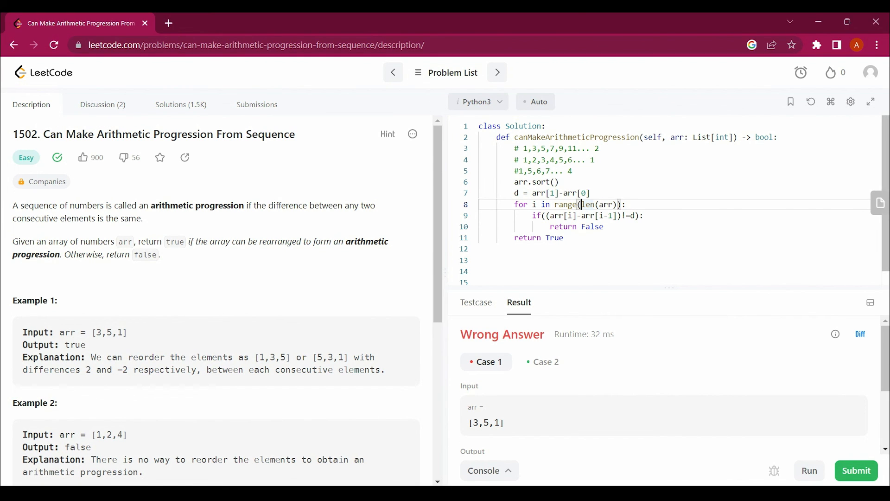
pyautogui.write('2,')
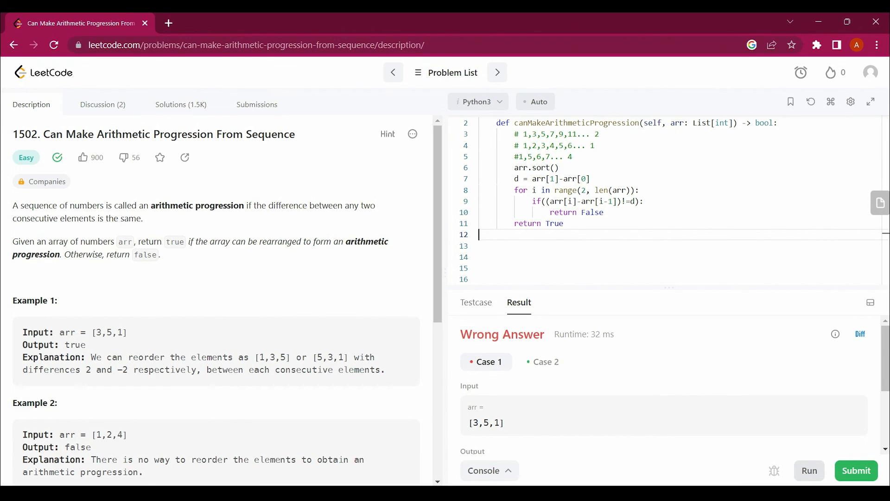
# Step: Rerun the corrected solution to Accepted and move the results panel under the description
pyautogui.click(855, 470)
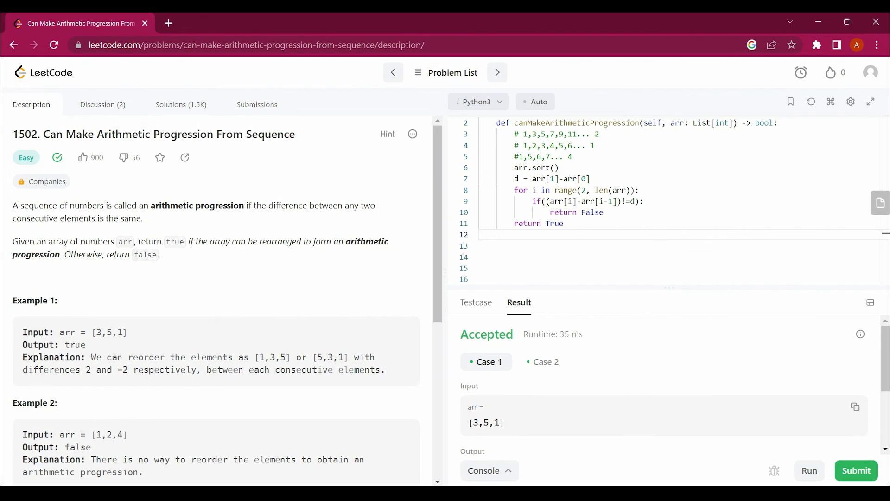
pyautogui.moveTo(871, 302)
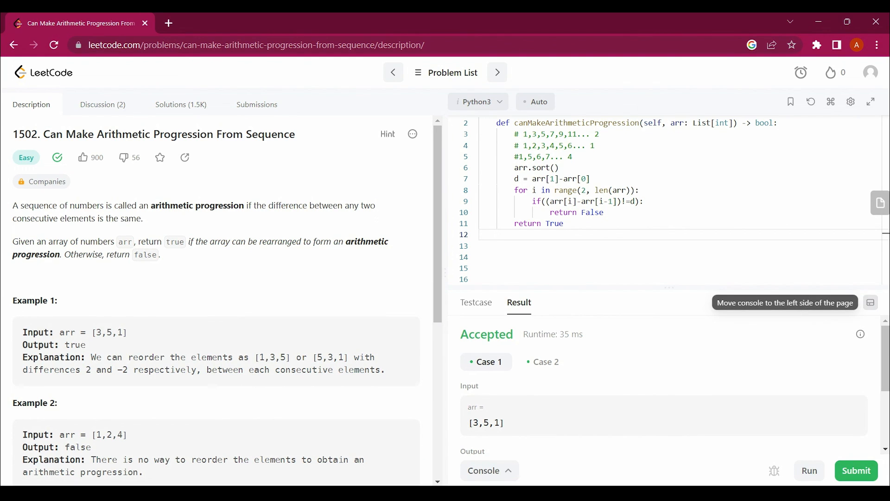
pyautogui.click(871, 302)
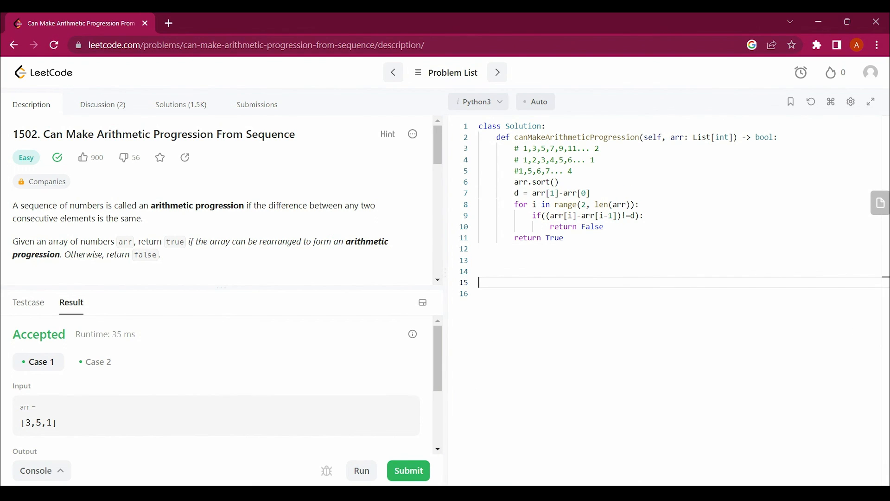